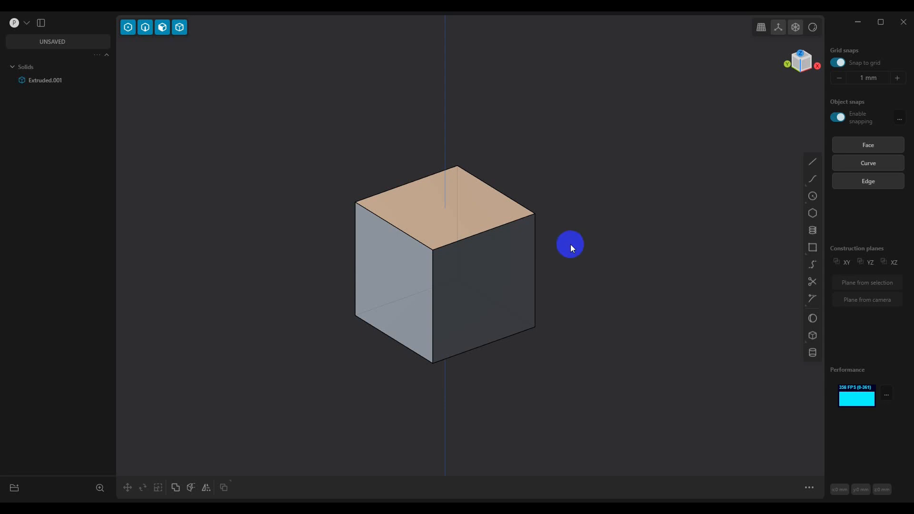
{"action": "mouse_move", "coordinate": [592, 246]}
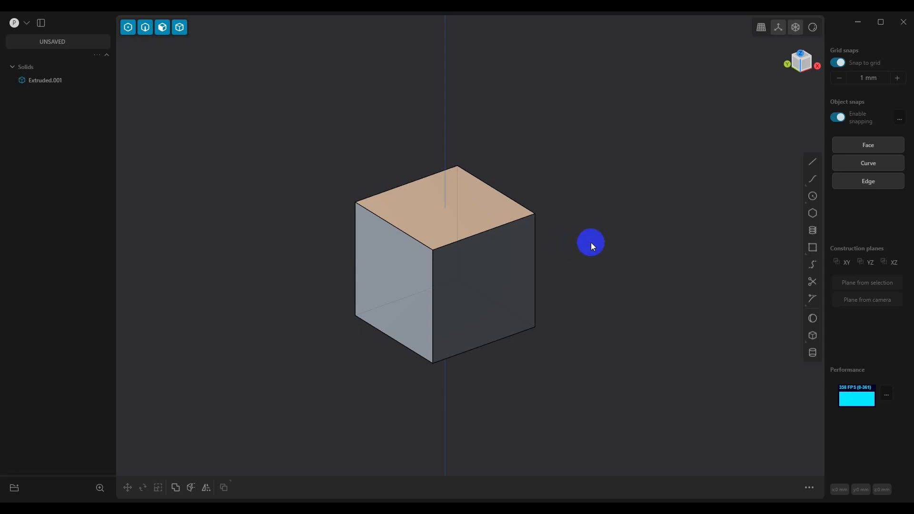
{"action": "mouse_move", "coordinate": [577, 253]}
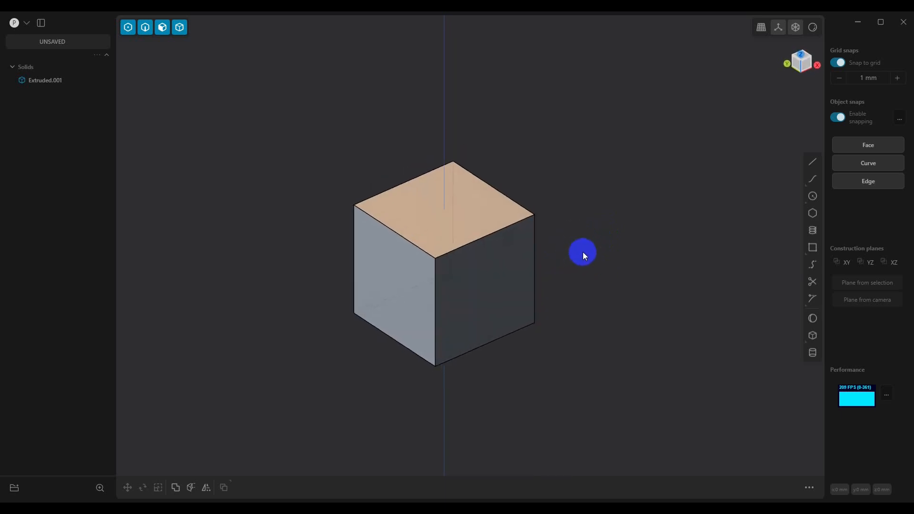
{"action": "mouse_move", "coordinate": [319, 222]}
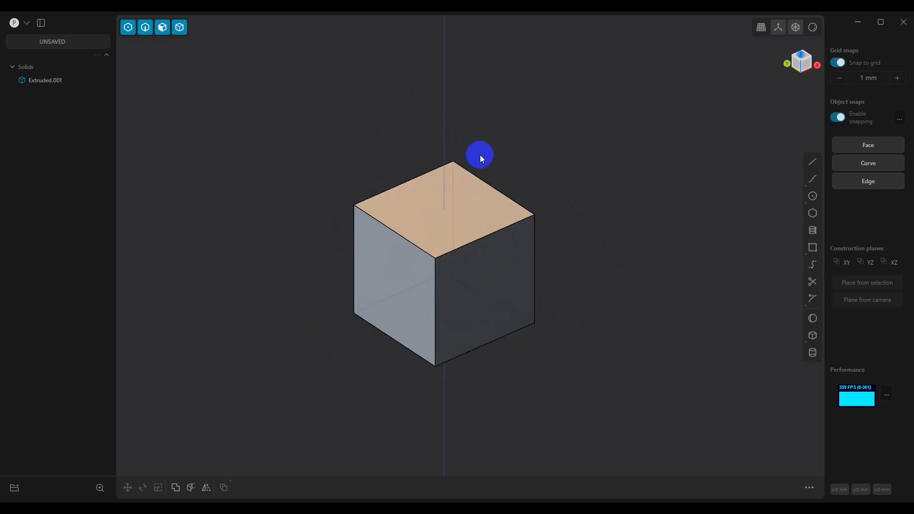
{"action": "mouse_move", "coordinate": [298, 93]}
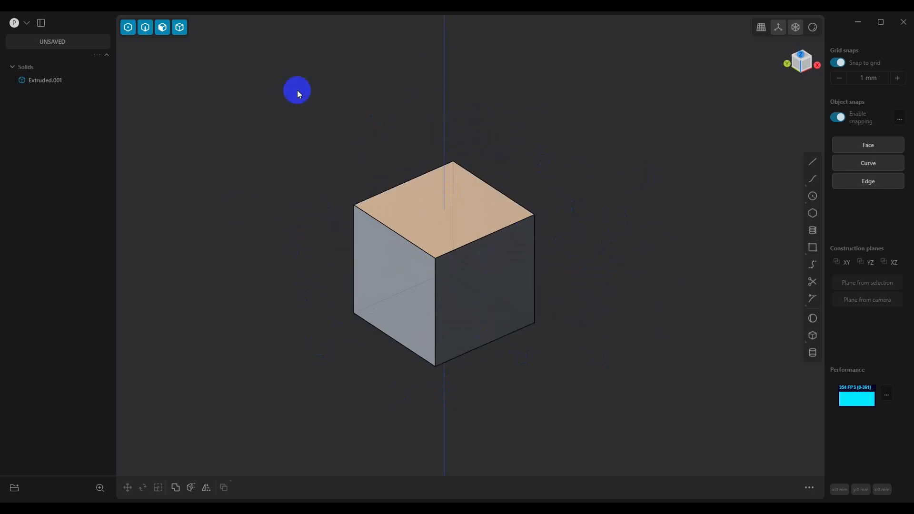
Step: Reach the Grid & Units preferences from the Plasticity menu
{"action": "left_click", "coordinate": [19, 22]}
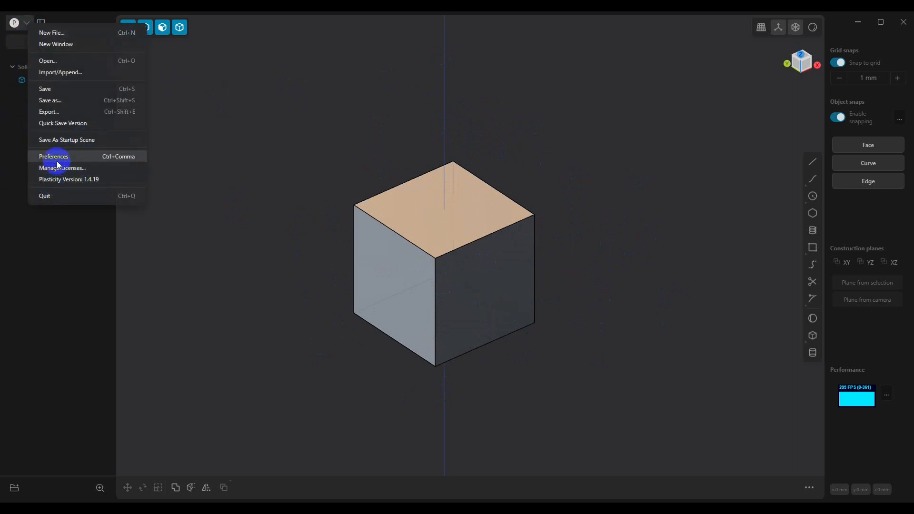
{"action": "left_click", "coordinate": [53, 156]}
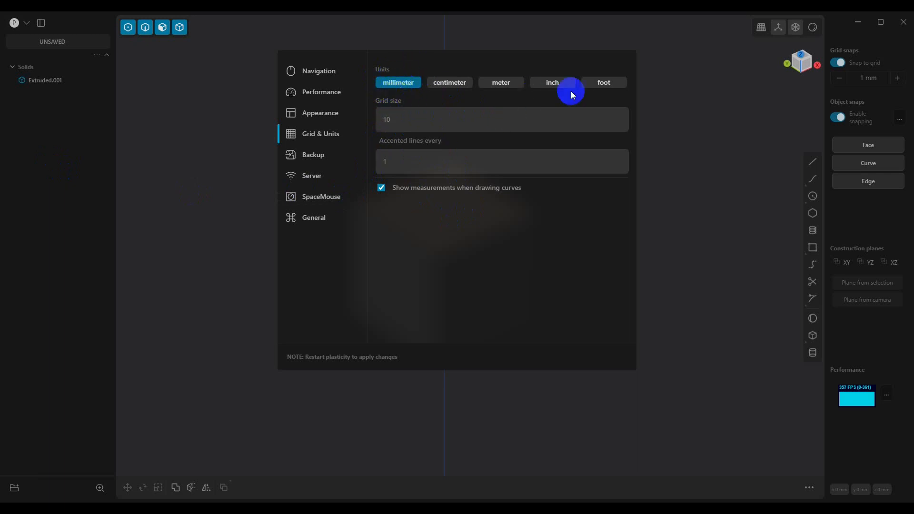
Step: Select the grid size value of 10 for editing toward 100
{"action": "left_click", "coordinate": [402, 120]}
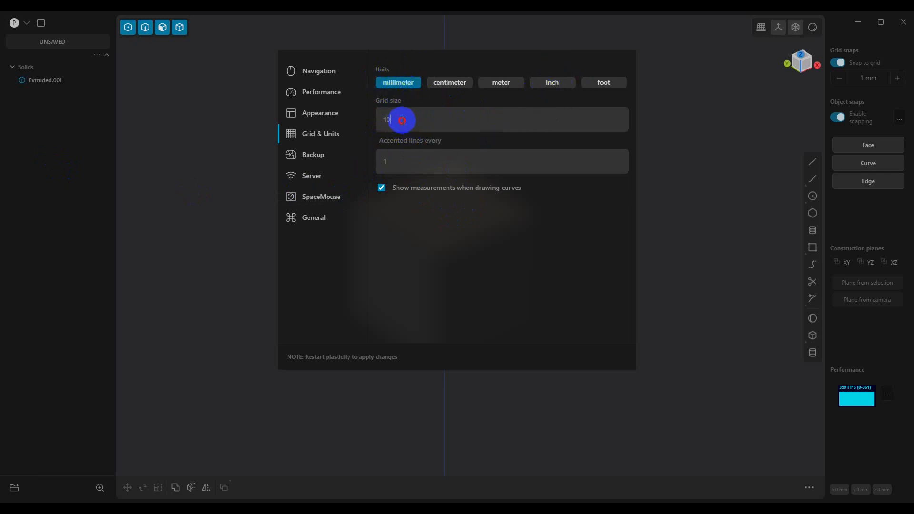
{"action": "double_click", "coordinate": [387, 120]}
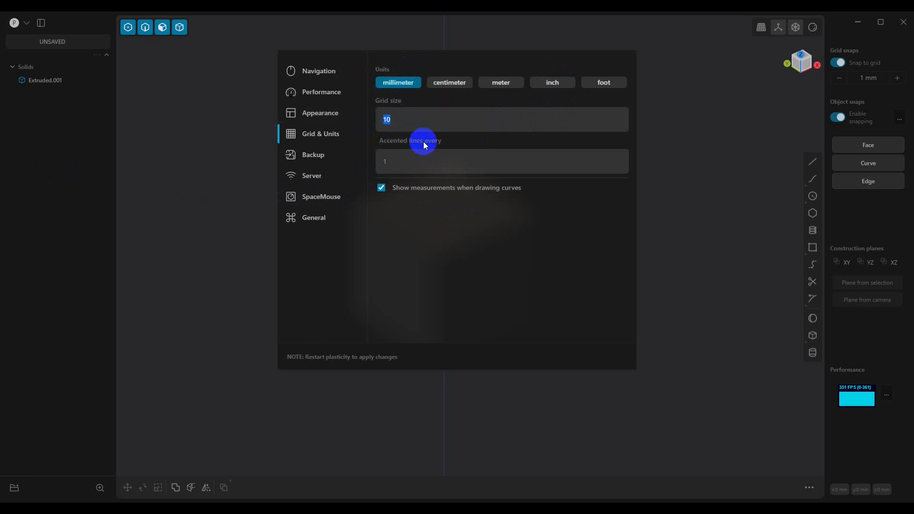
{"action": "mouse_move", "coordinate": [422, 118]}
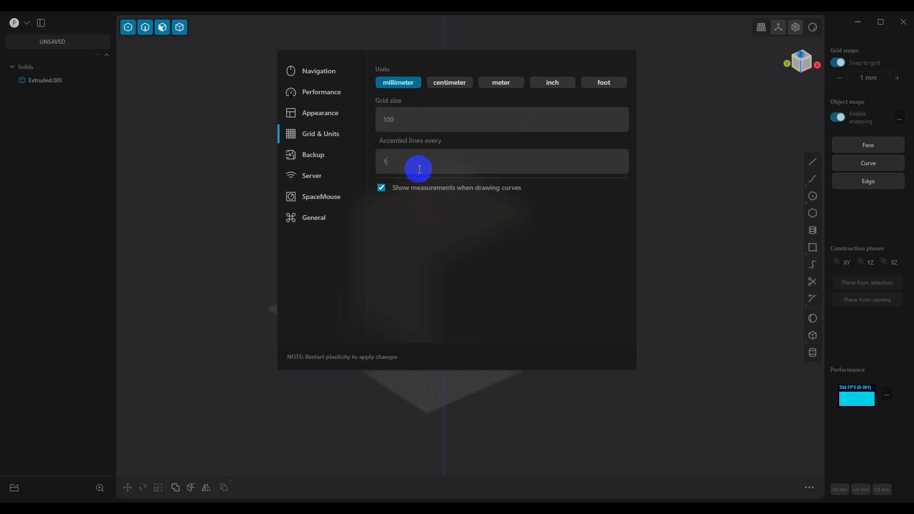
{"action": "mouse_move", "coordinate": [415, 169]}
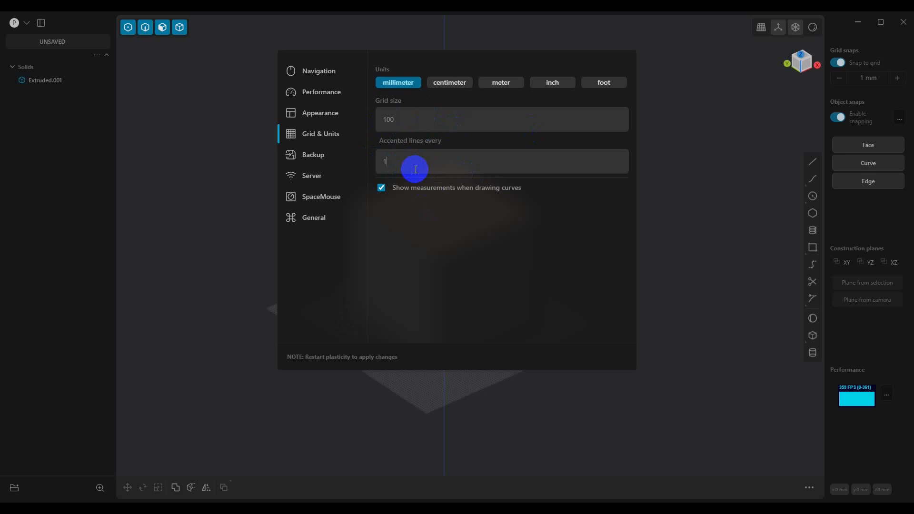
{"action": "mouse_move", "coordinate": [411, 167]}
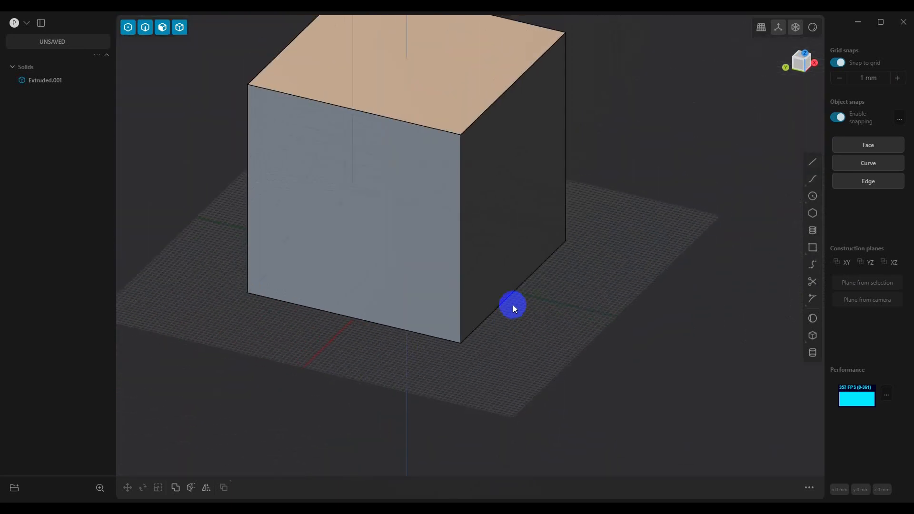
Step: Delete the Extruded.001 cube, leaving an empty scene with the 100 grid
{"action": "left_click_drag", "start_coordinate": [513, 307], "coordinate": [501, 279]}
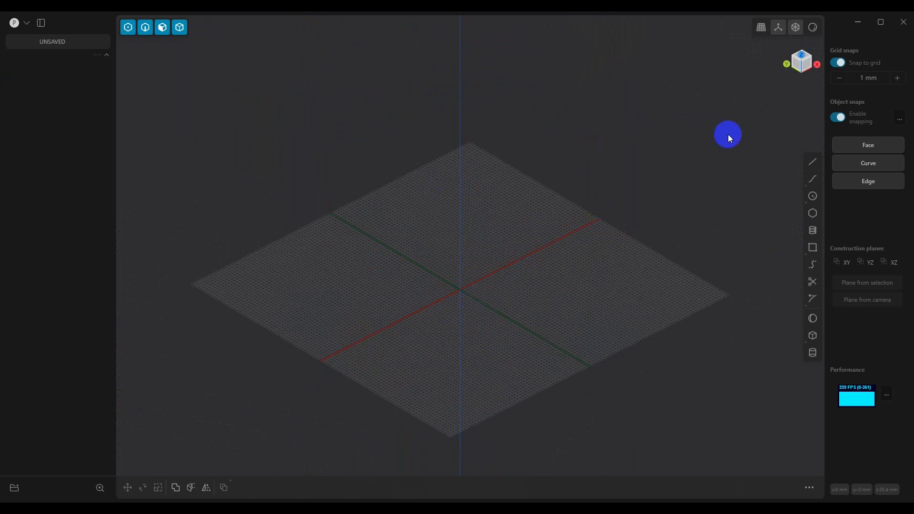
{"action": "mouse_move", "coordinate": [678, 236]}
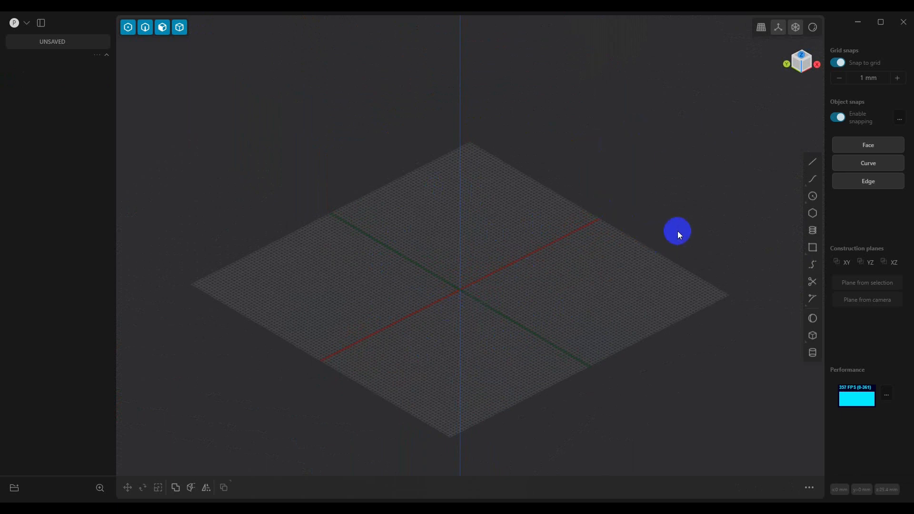
Step: Bring up the Plasticity logo menu over the empty grid scene
{"action": "left_click", "coordinate": [18, 23]}
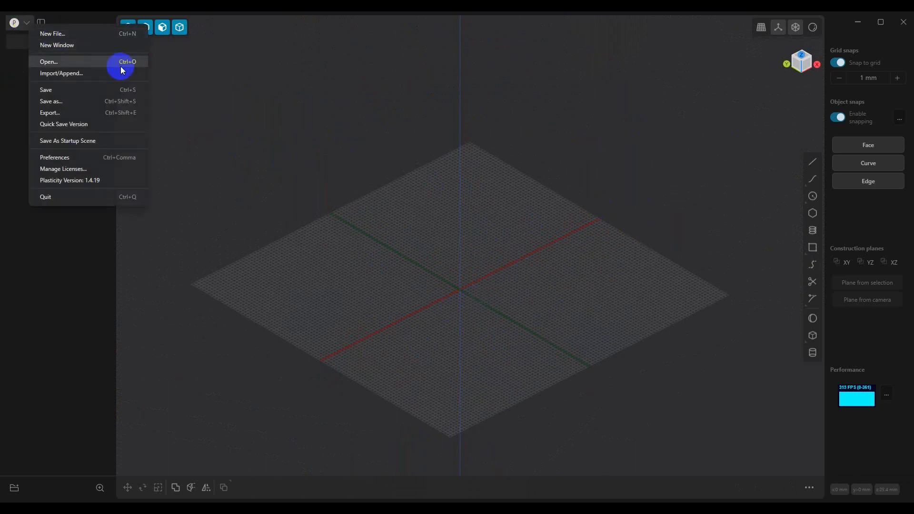
{"action": "mouse_move", "coordinate": [106, 163]}
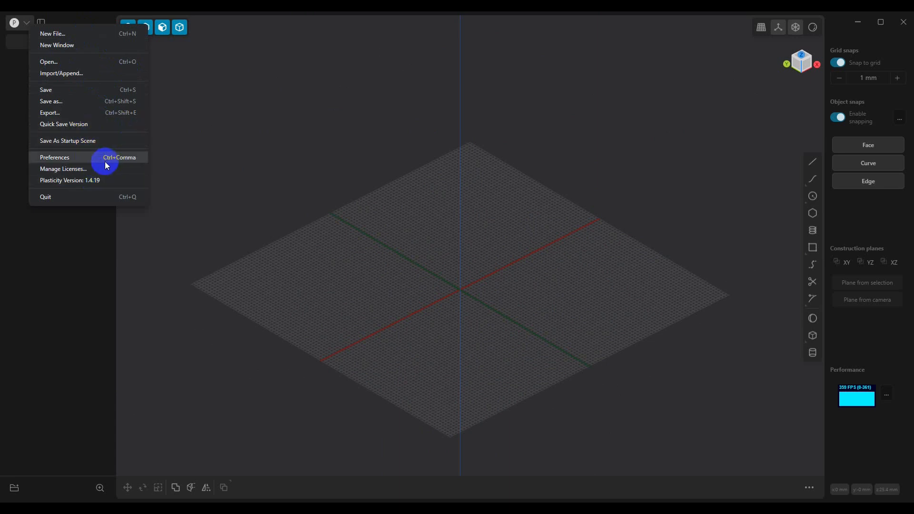
{"action": "mouse_move", "coordinate": [57, 141]}
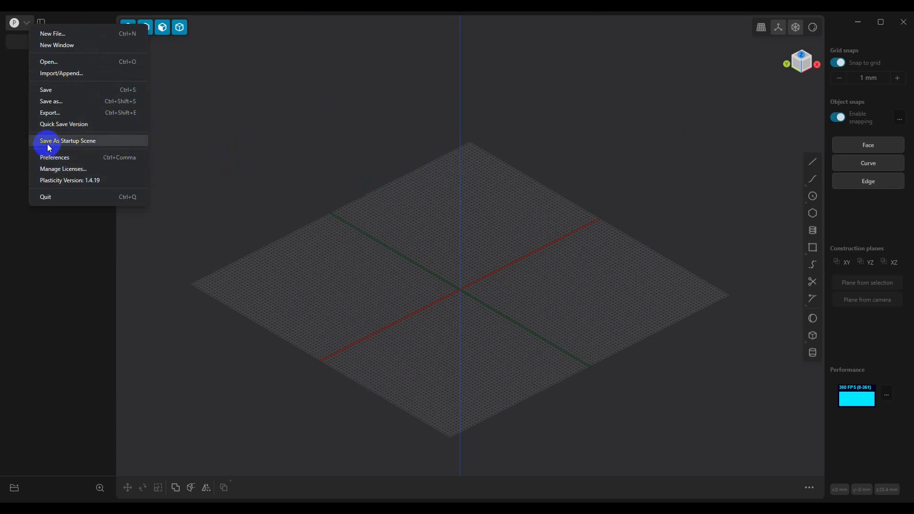
{"action": "mouse_move", "coordinate": [84, 148]}
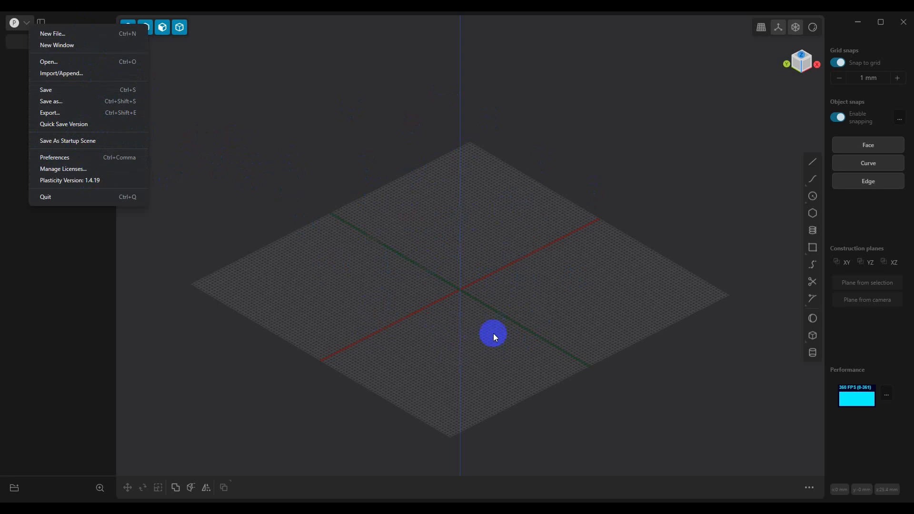
Step: Set units to inches and grid size to 60 in preferences
{"action": "left_click", "coordinate": [54, 157]}
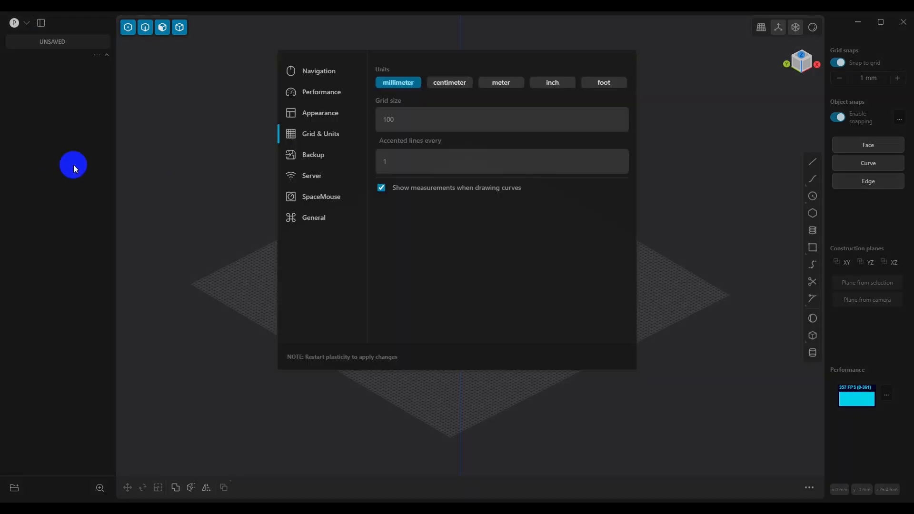
{"action": "left_click", "coordinate": [552, 82]}
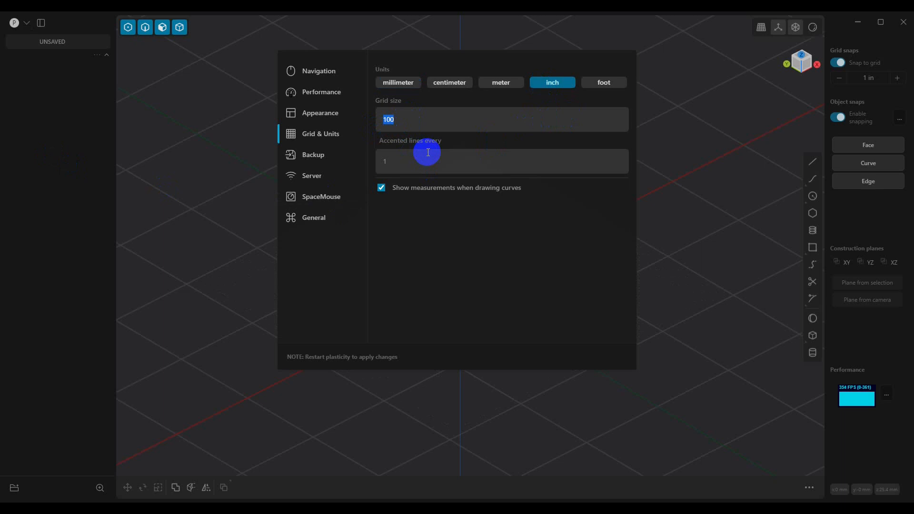
{"action": "type", "text": "60"}
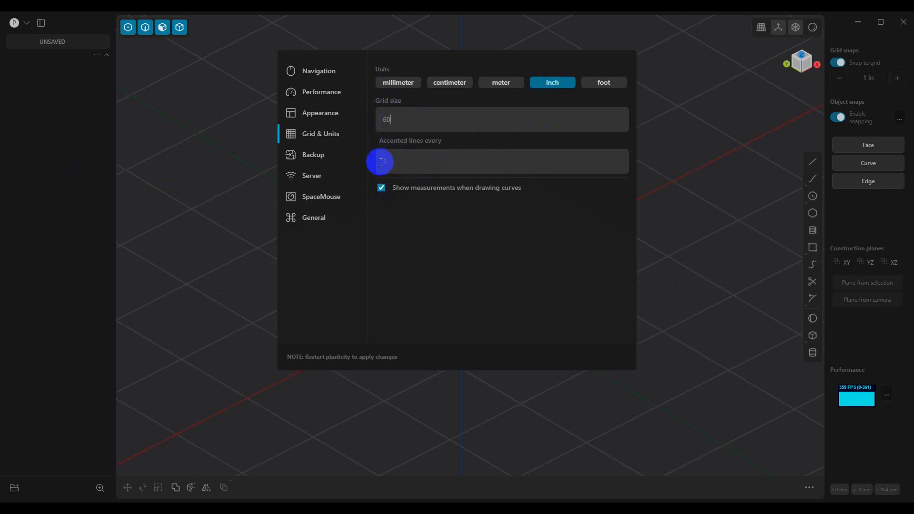
{"action": "left_click", "coordinate": [379, 164]}
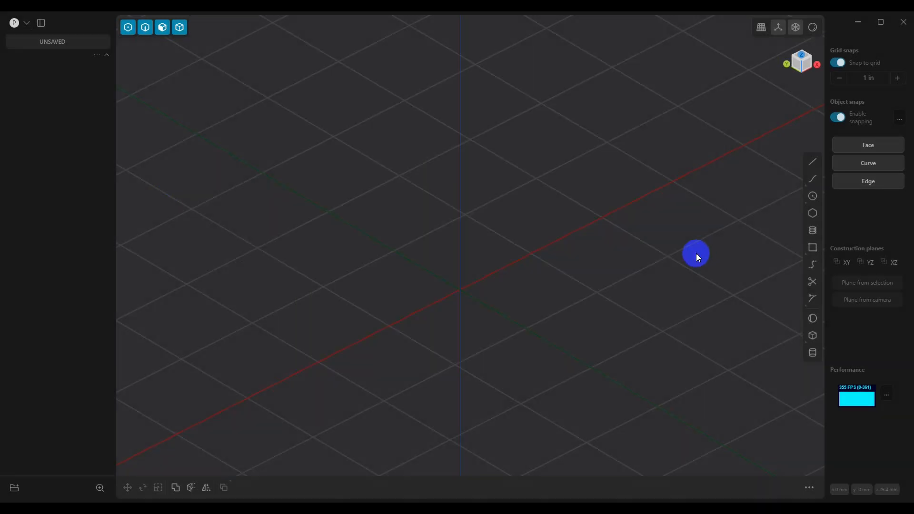
Step: Zoom out to show the whole inch-based grid plane
{"action": "left_click_drag", "start_coordinate": [696, 255], "coordinate": [504, 340]}
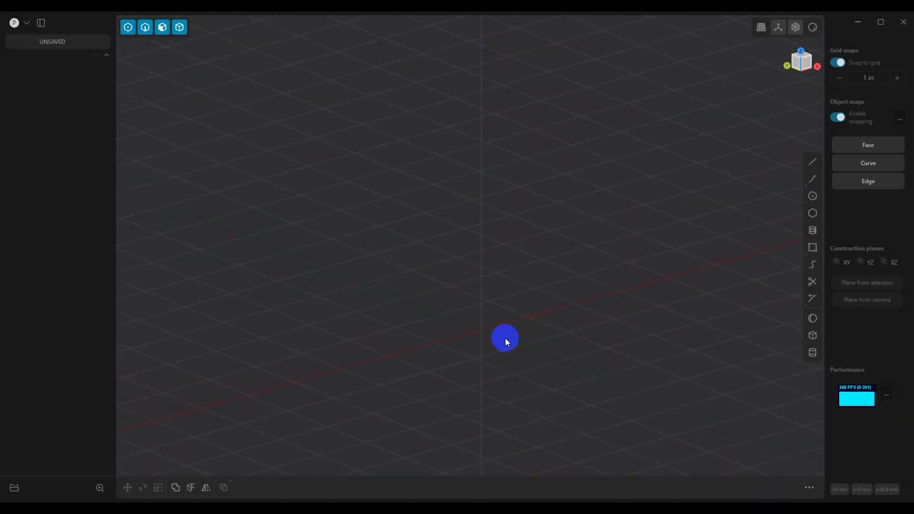
{"action": "left_click_drag", "start_coordinate": [505, 342], "coordinate": [537, 344]}
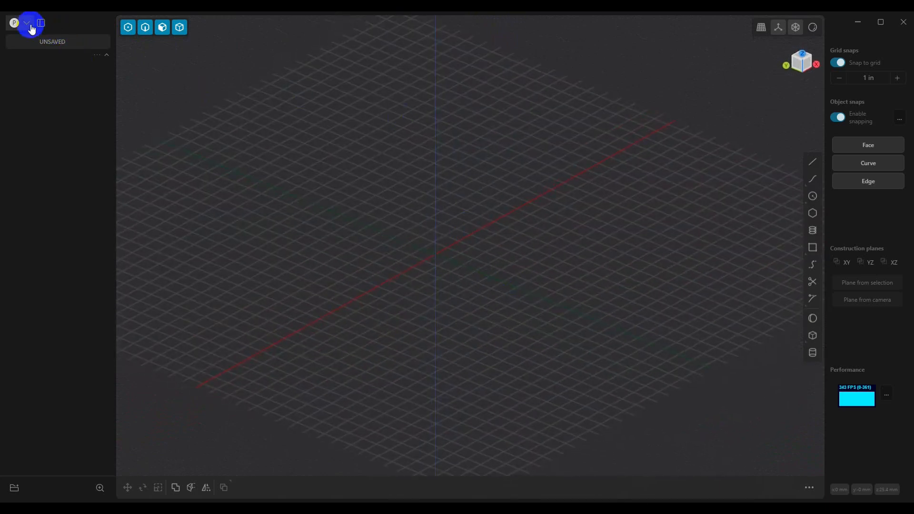
{"action": "left_click", "coordinate": [27, 23]}
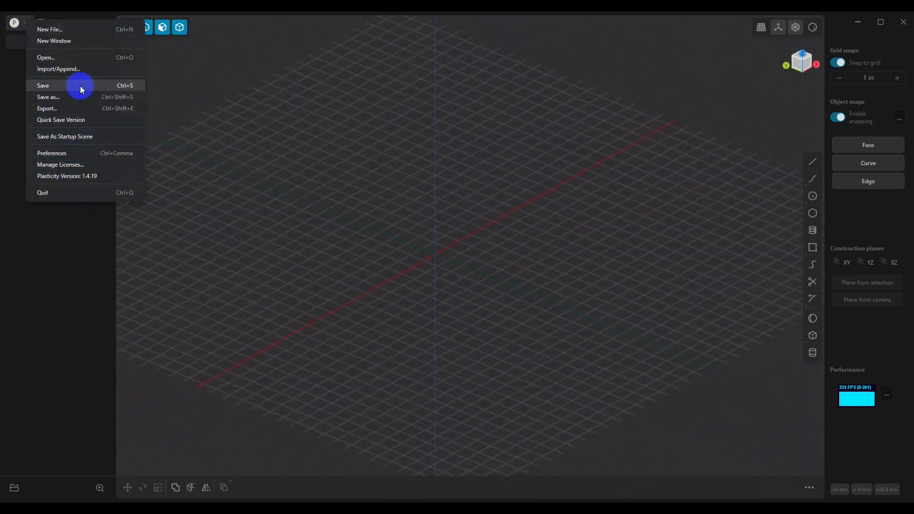
{"action": "mouse_move", "coordinate": [383, 255]}
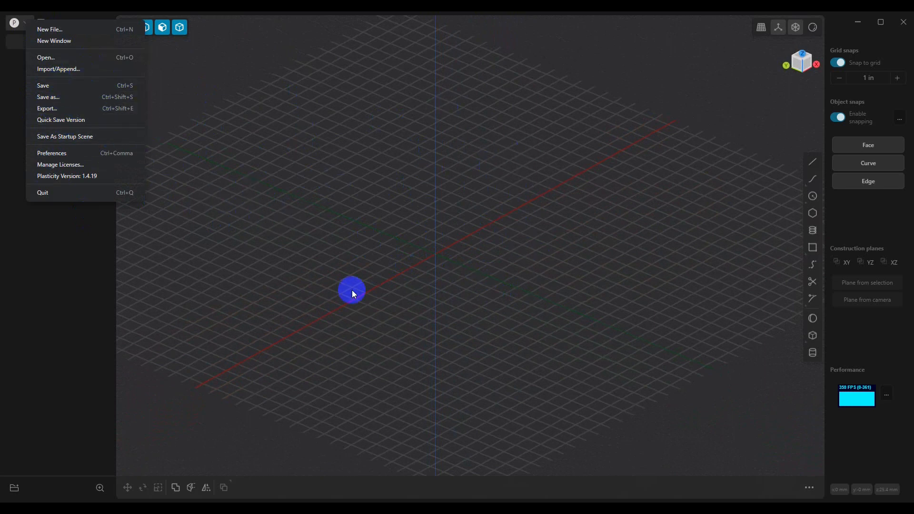
{"action": "left_click_drag", "start_coordinate": [351, 292], "coordinate": [418, 249]}
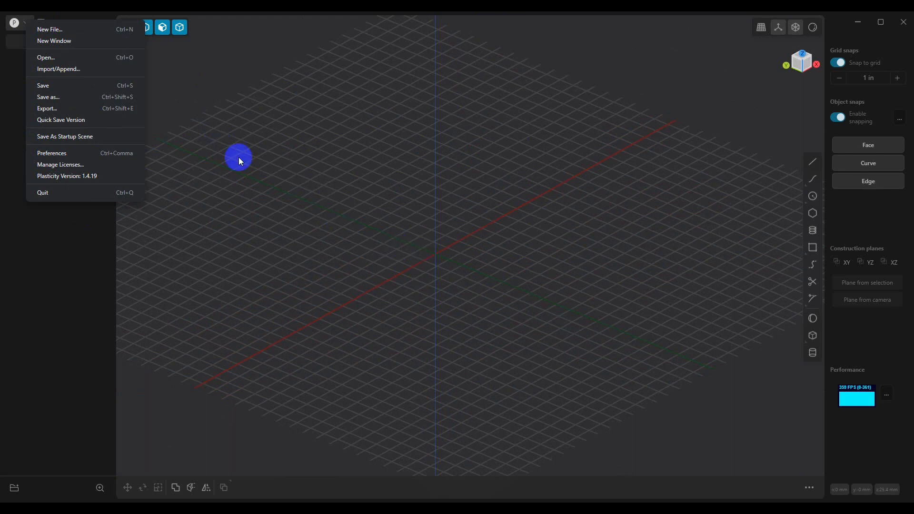
{"action": "mouse_move", "coordinate": [58, 139]}
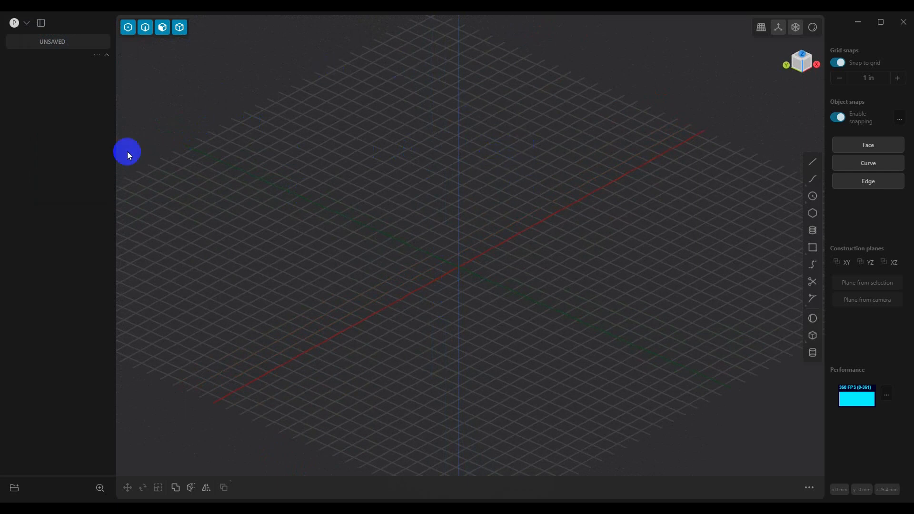
{"action": "mouse_move", "coordinate": [540, 342]}
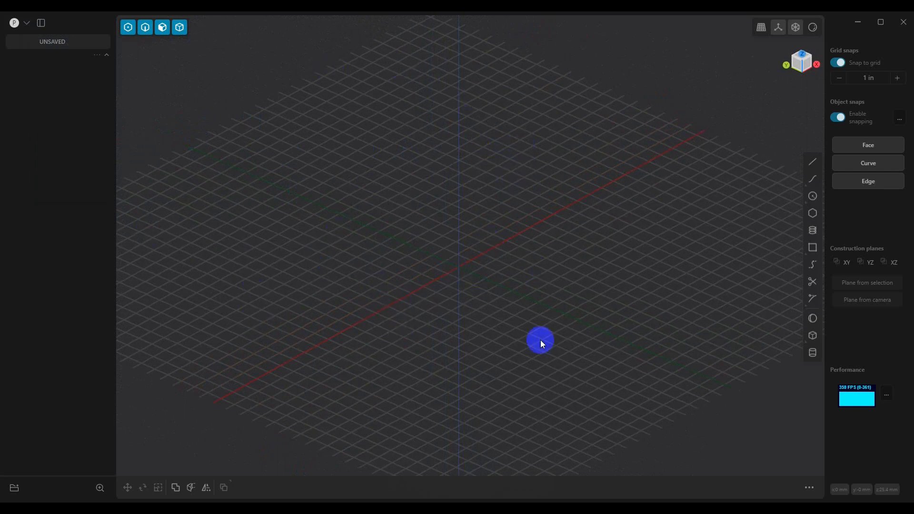
{"action": "left_click_drag", "start_coordinate": [540, 342], "coordinate": [470, 299]}
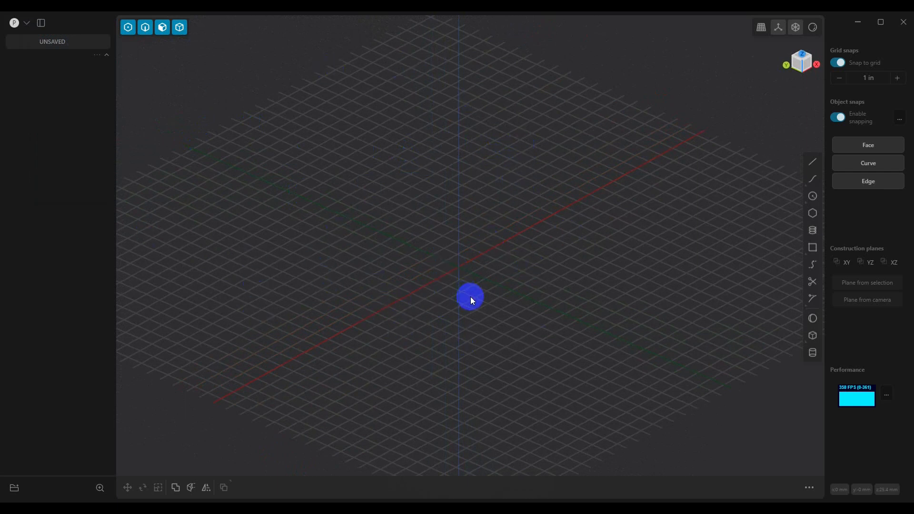
{"action": "left_click_drag", "start_coordinate": [471, 299], "coordinate": [628, 305]}
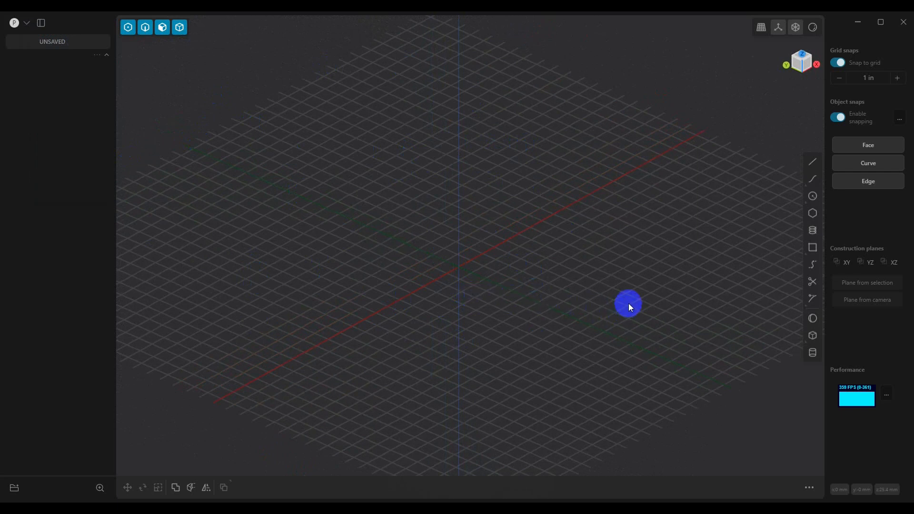
{"action": "mouse_move", "coordinate": [647, 314]}
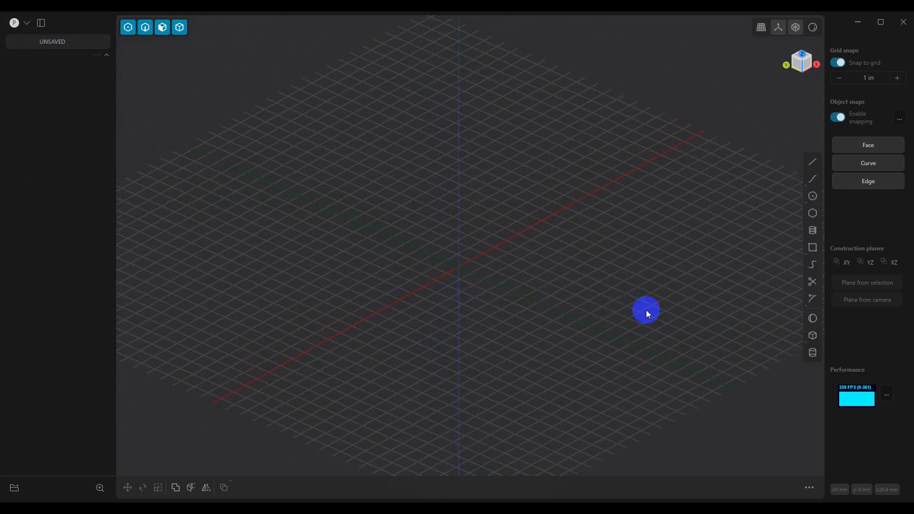